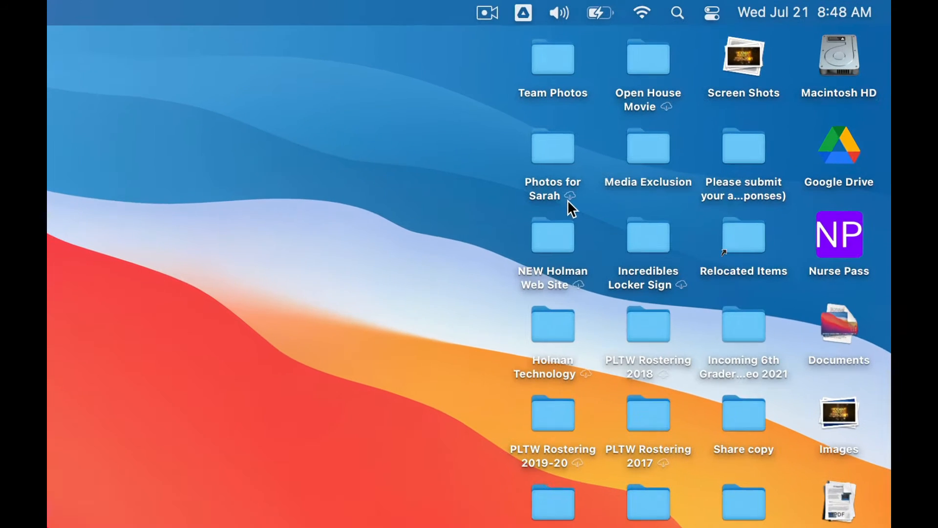
pyautogui.moveTo(591, 388)
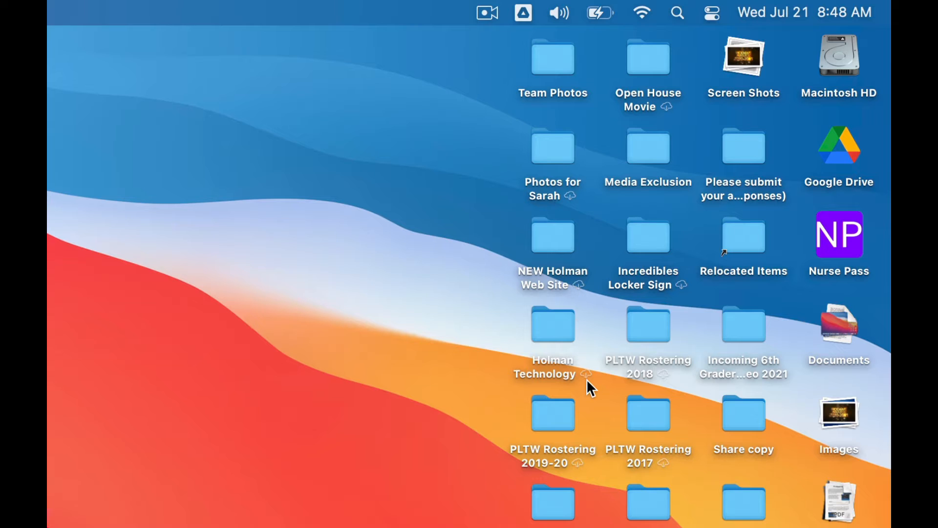
pyautogui.moveTo(584, 479)
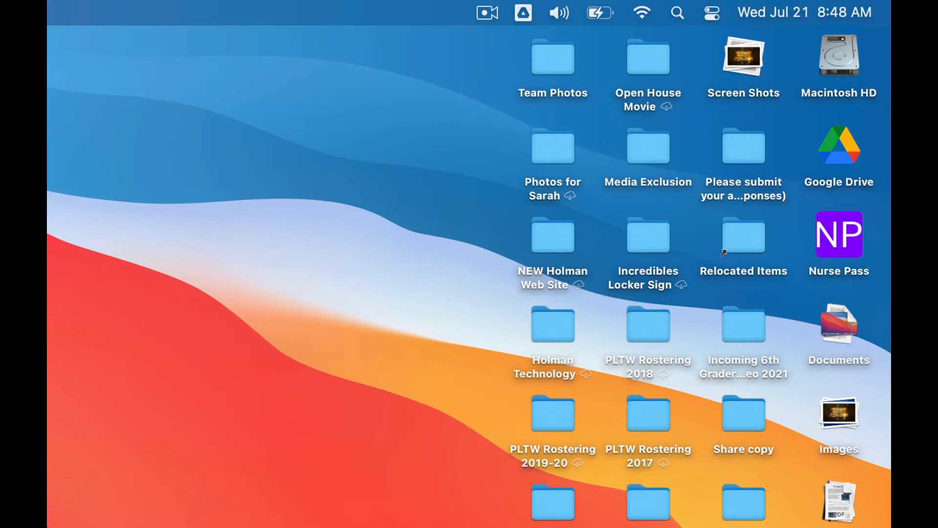
pyautogui.moveTo(688, 470)
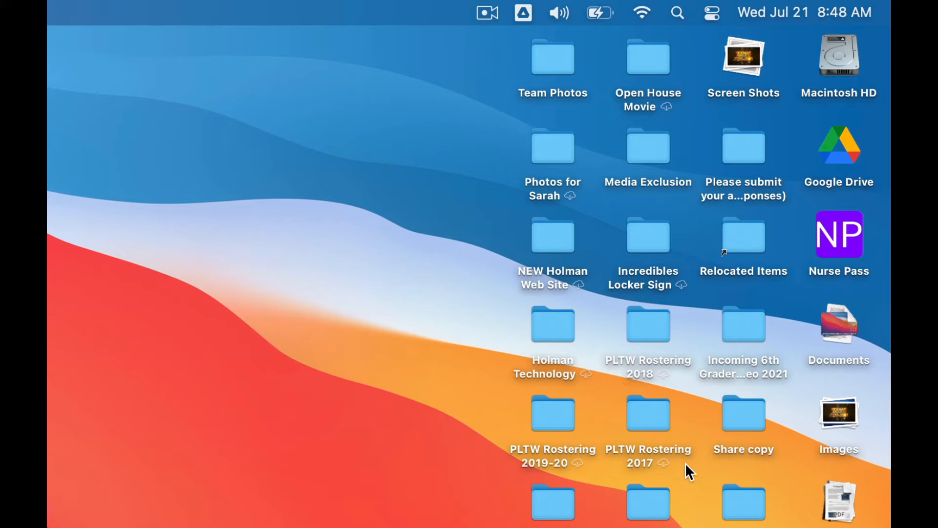
pyautogui.moveTo(710, 314)
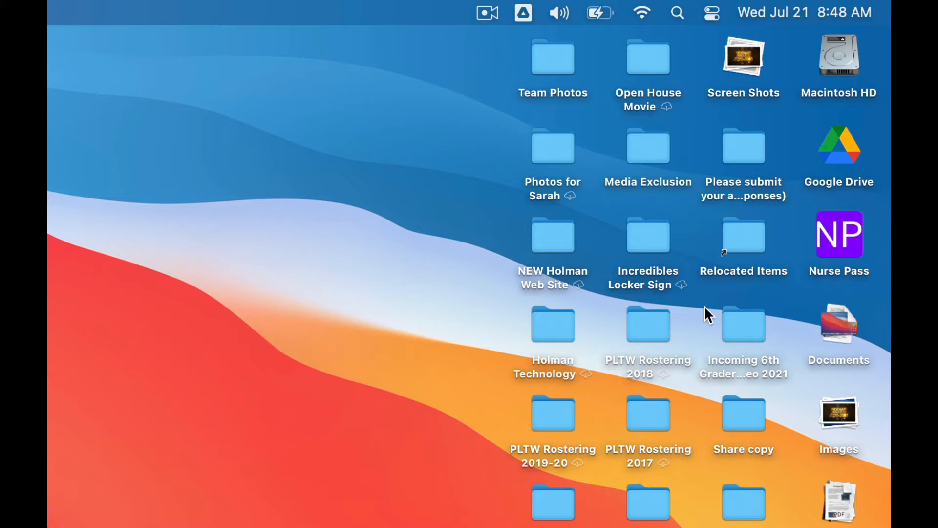
pyautogui.moveTo(353, 425)
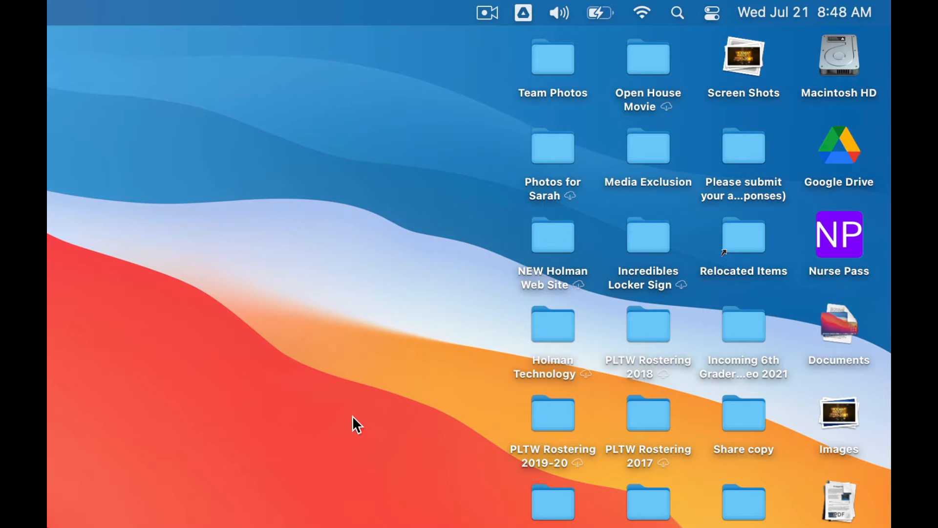
pyautogui.moveTo(572, 193)
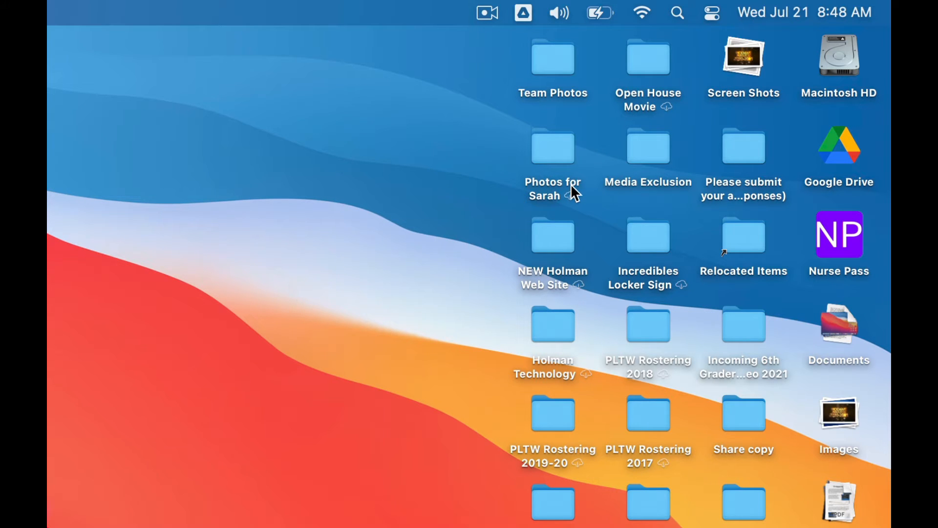
pyautogui.moveTo(808, 372)
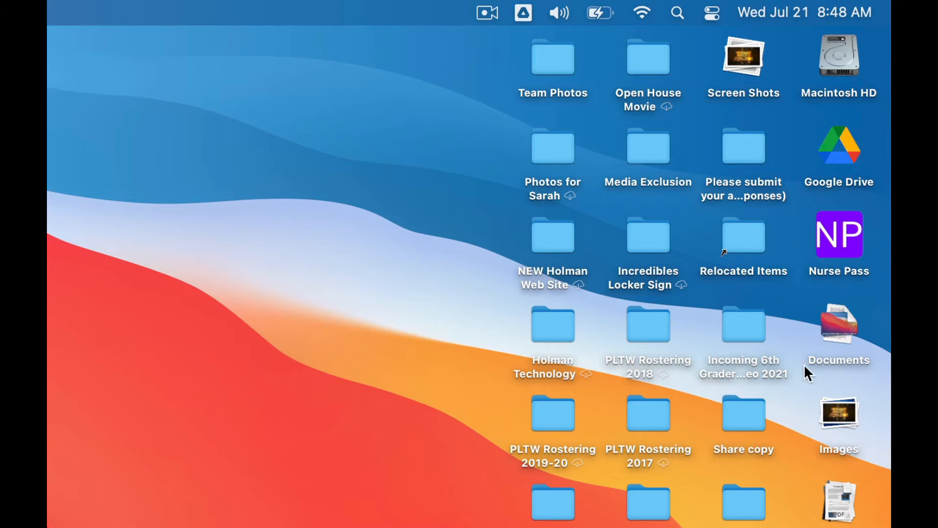
pyautogui.moveTo(675, 229)
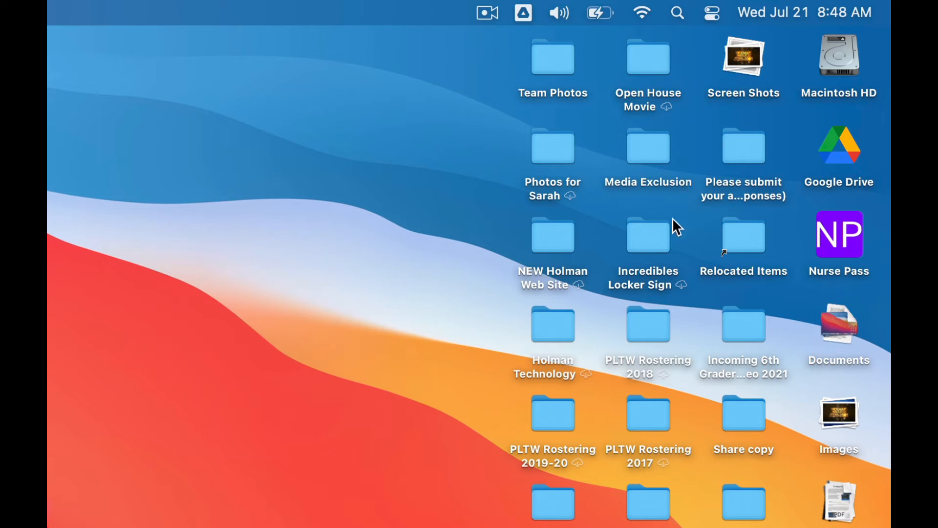
pyautogui.moveTo(700, 269)
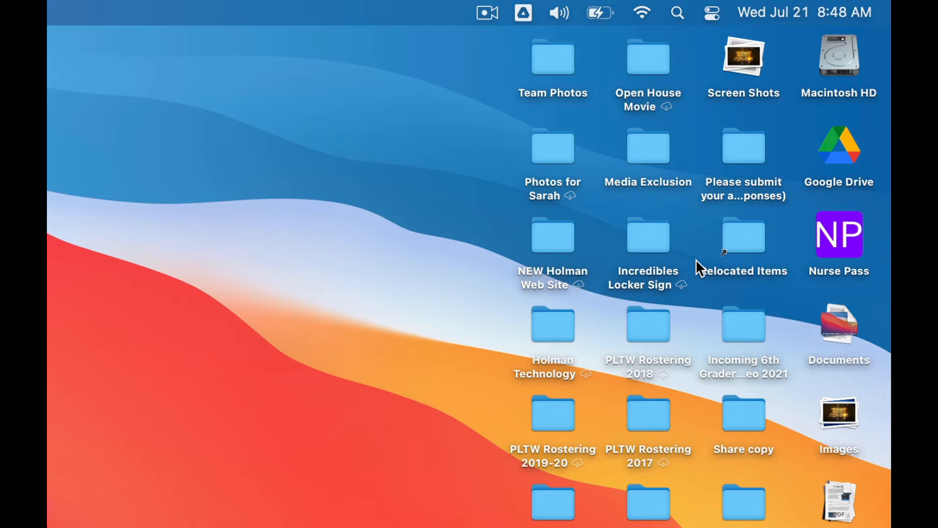
pyautogui.moveTo(687, 302)
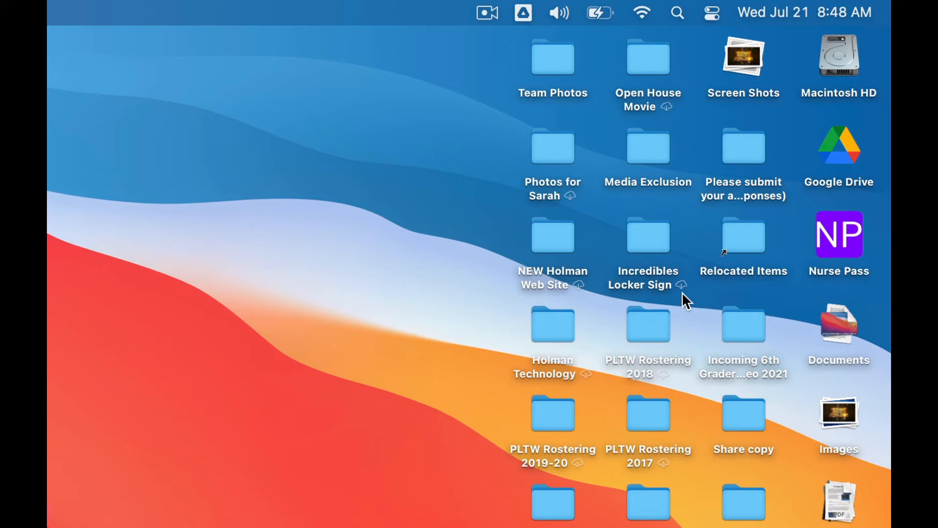
pyautogui.moveTo(787, 290)
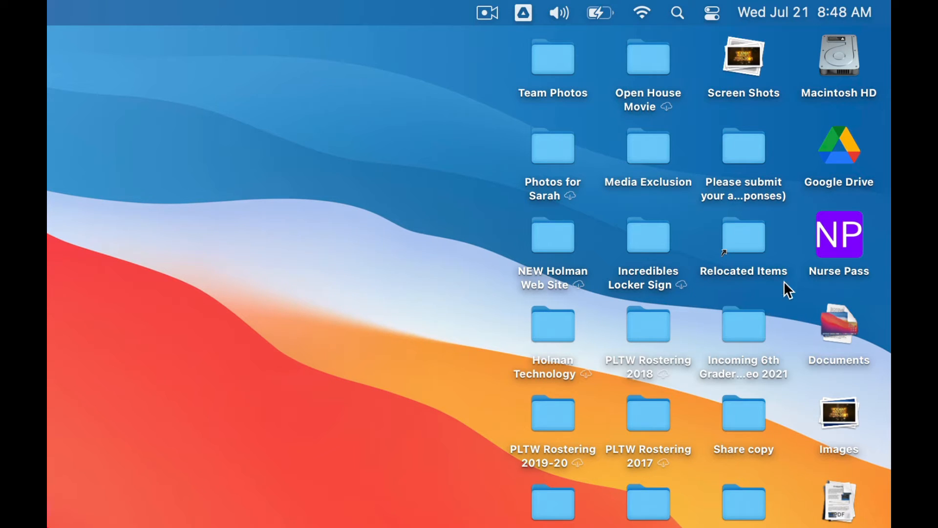
pyautogui.moveTo(691, 328)
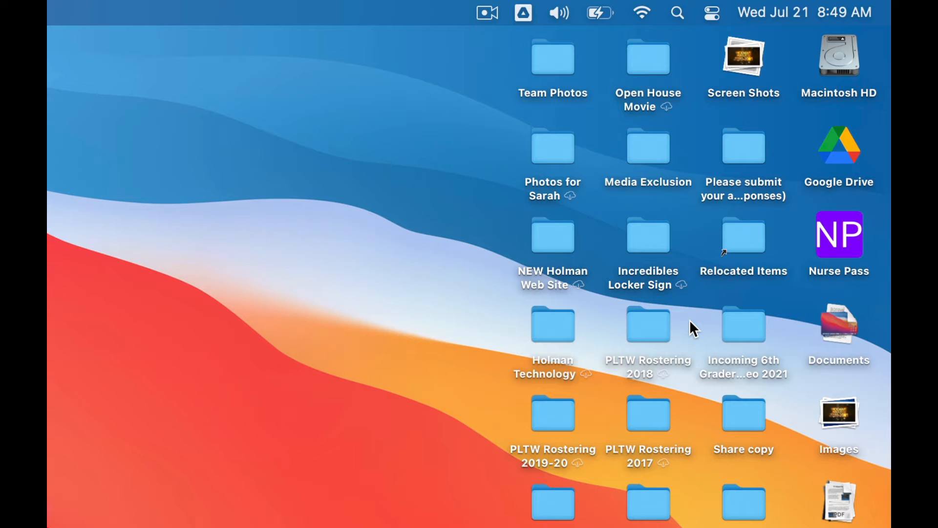
pyautogui.moveTo(655, 84)
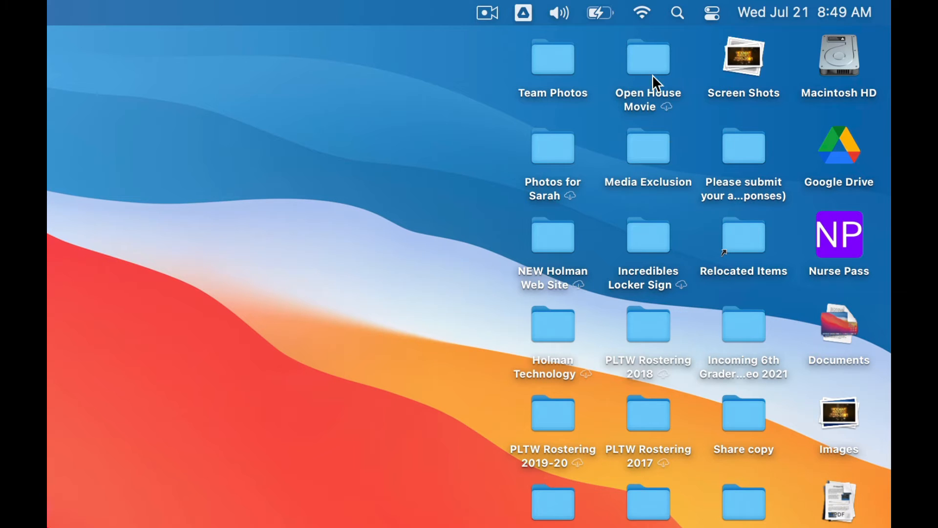
pyautogui.moveTo(684, 118)
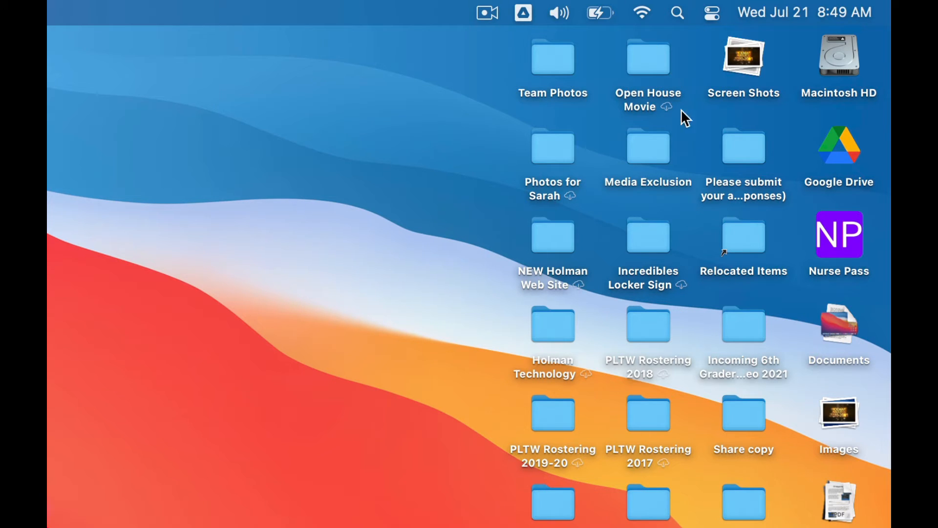
pyautogui.moveTo(644, 81)
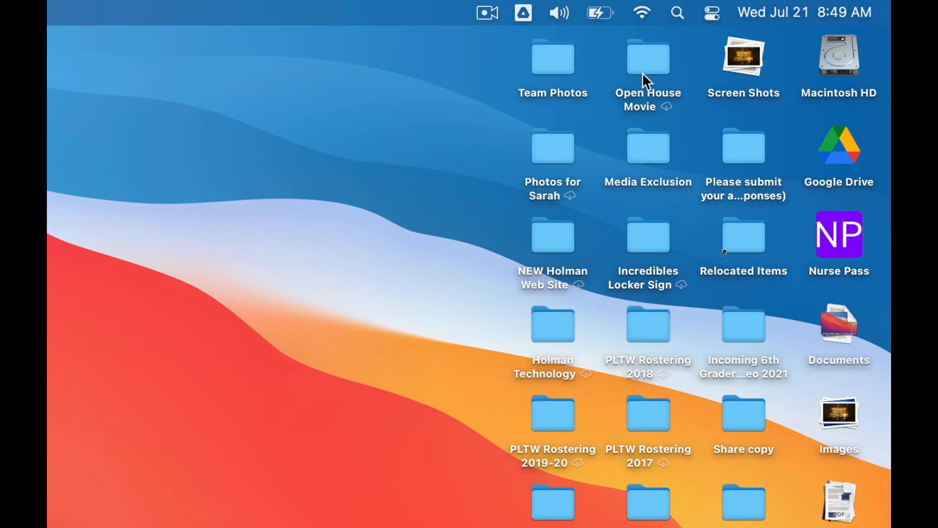
pyautogui.moveTo(648, 58)
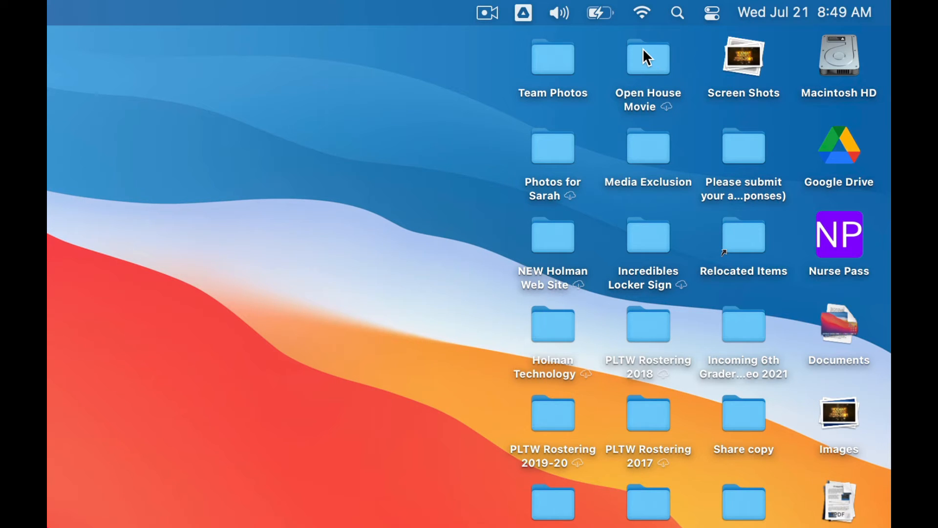
pyautogui.moveTo(672, 118)
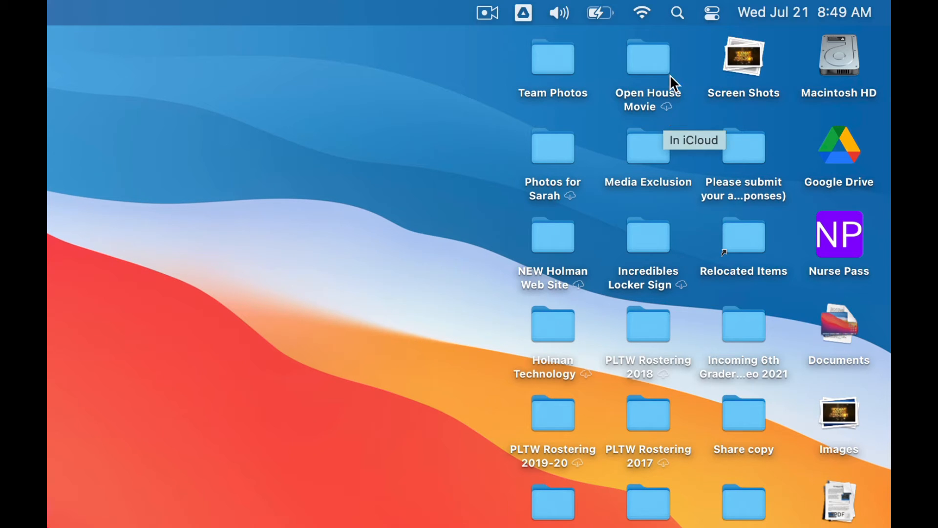
pyautogui.moveTo(643, 71)
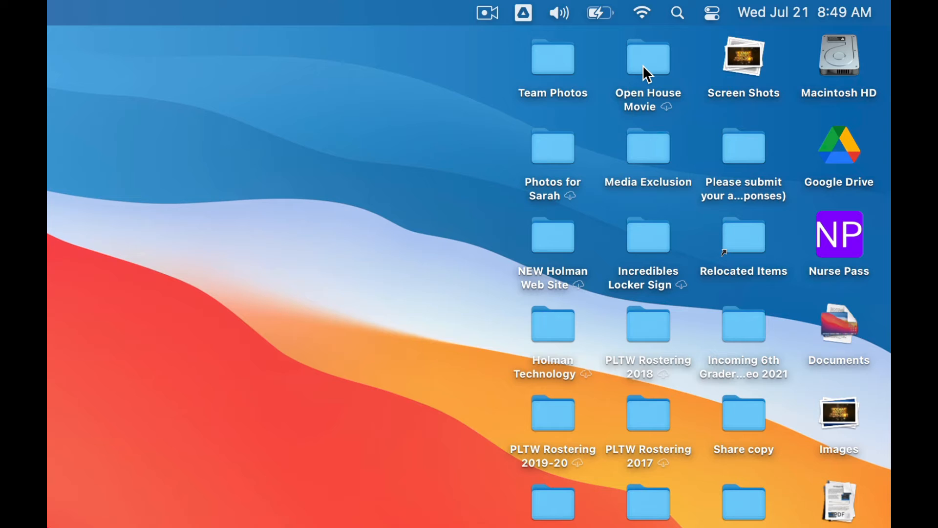
# Step: Open the Open House Movie folder from the desktop to view its iCloud-only files
pyautogui.doubleClick(648, 58)
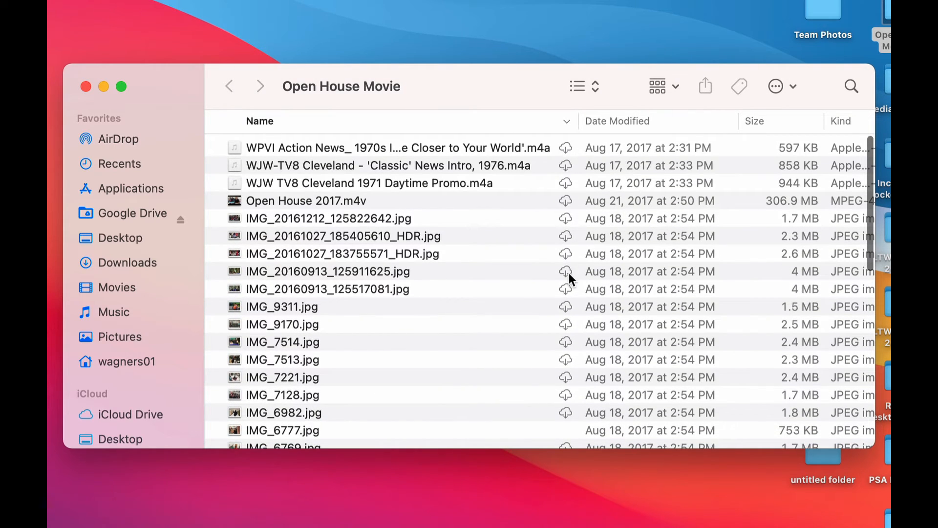
pyautogui.moveTo(567, 202)
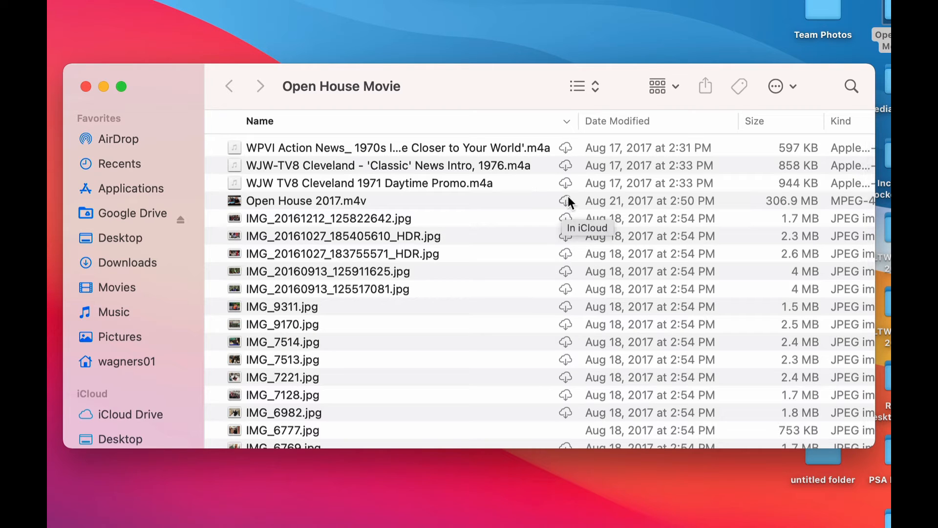
pyautogui.moveTo(458, 265)
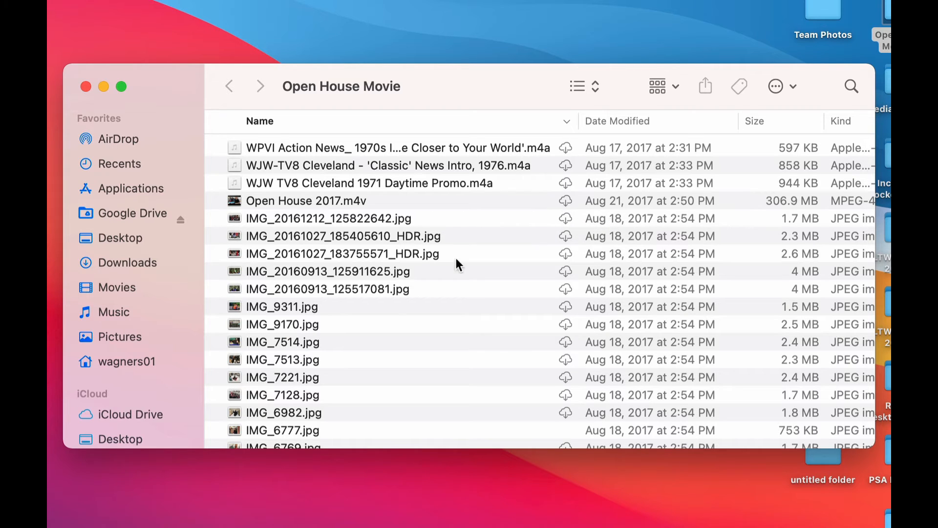
pyautogui.moveTo(365, 230)
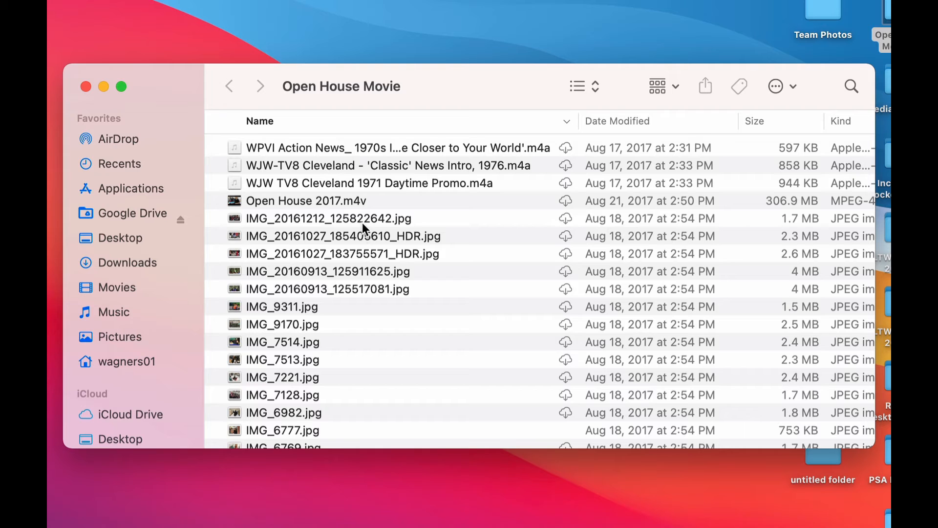
# Step: Download IMG_20161212_125822642.jpg from iCloud so it is stored on this Mac
pyautogui.click(329, 218)
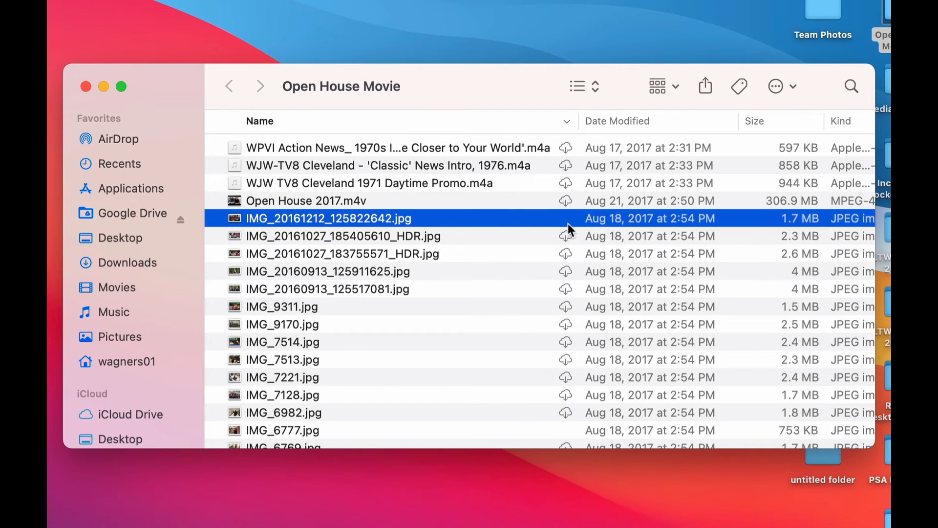
pyautogui.moveTo(526, 225)
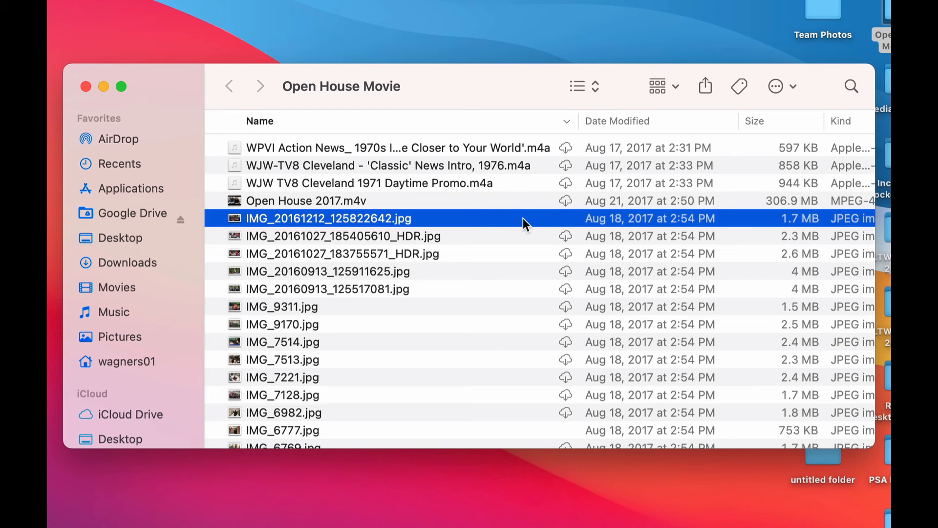
pyautogui.moveTo(104, 53)
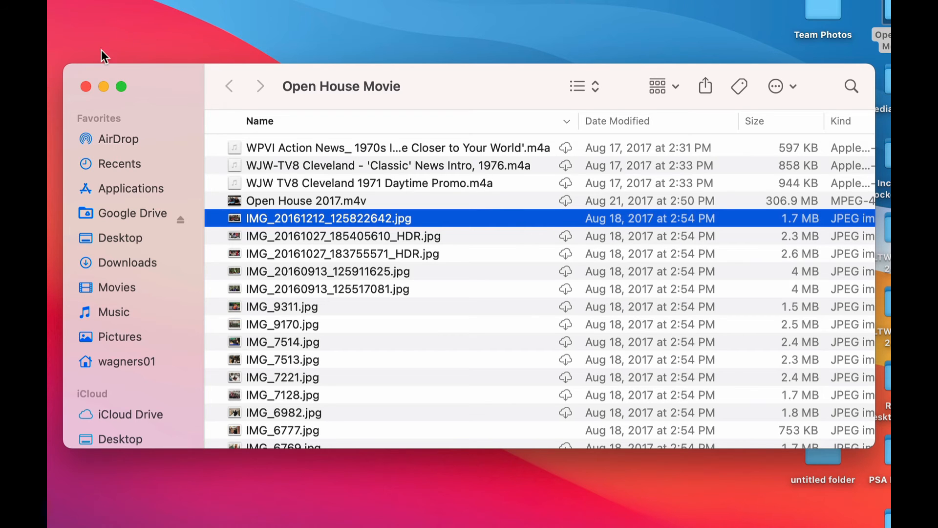
# Step: Close the Open House Movie window, returning to the desktop
pyautogui.click(103, 86)
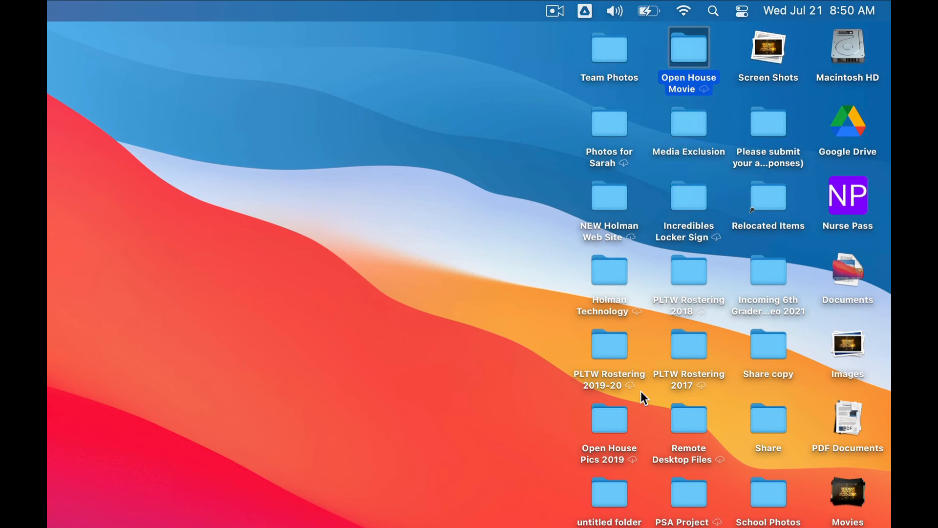
pyautogui.moveTo(625, 327)
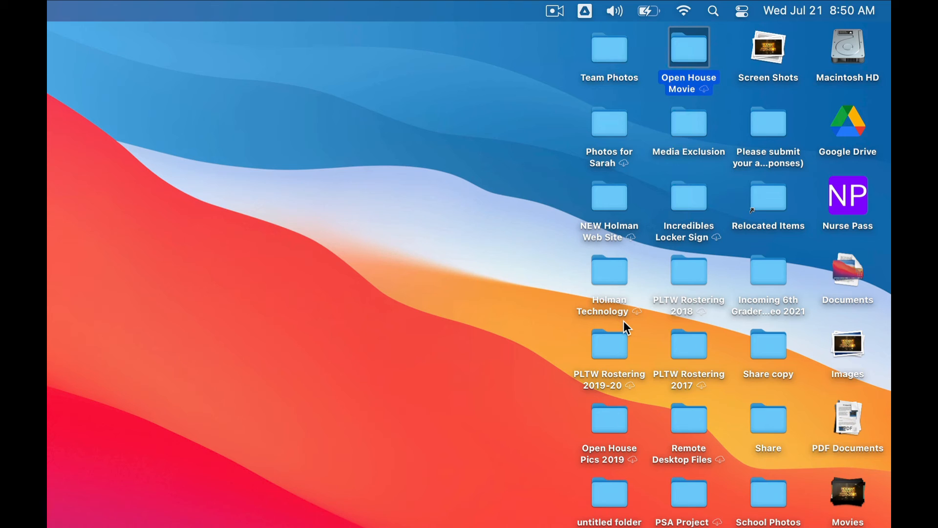
pyautogui.moveTo(719, 319)
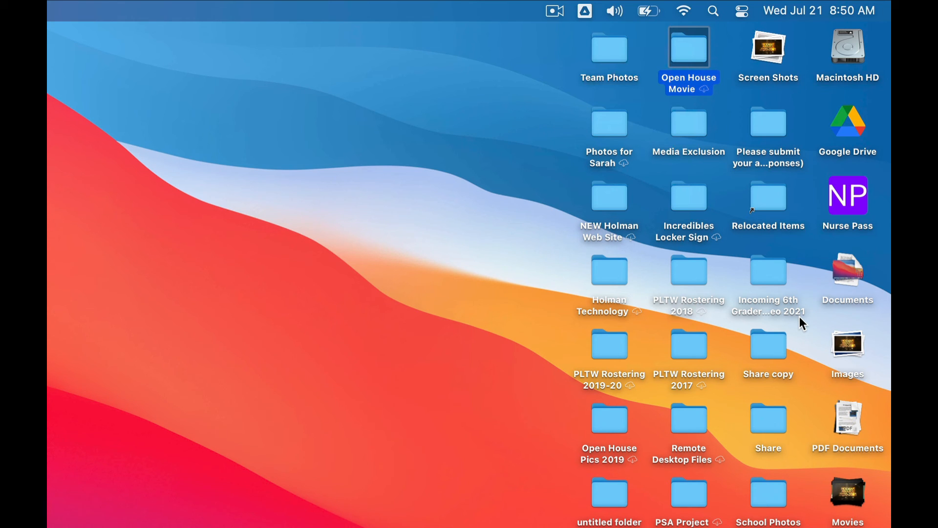
pyautogui.moveTo(771, 268)
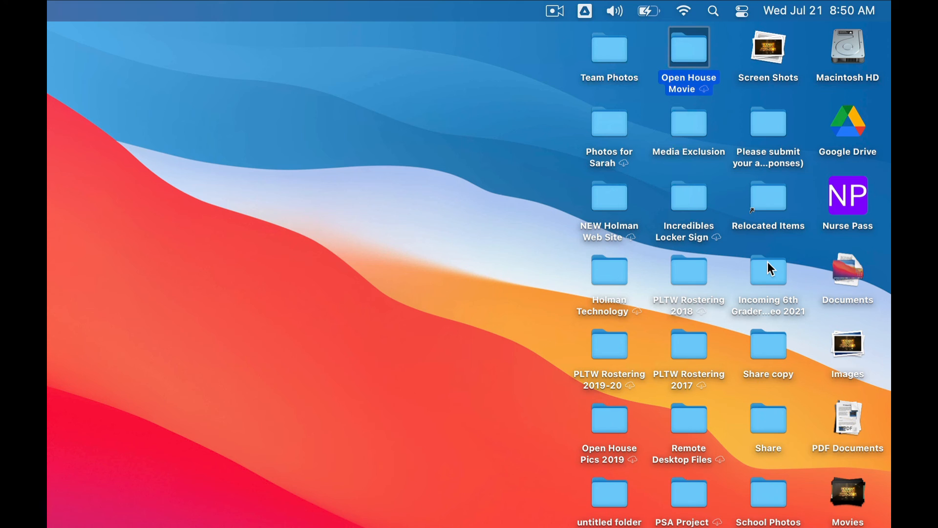
pyautogui.moveTo(811, 521)
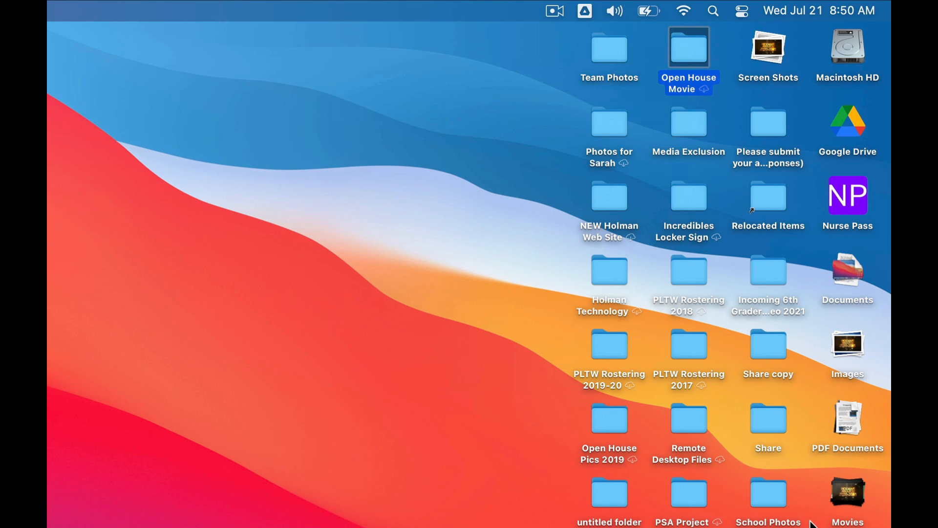
pyautogui.moveTo(622, 467)
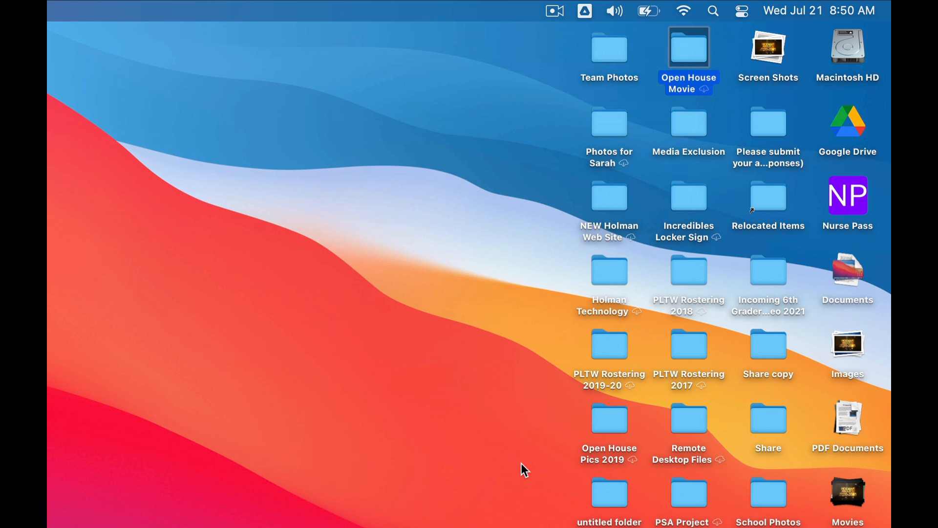
pyautogui.moveTo(509, 495)
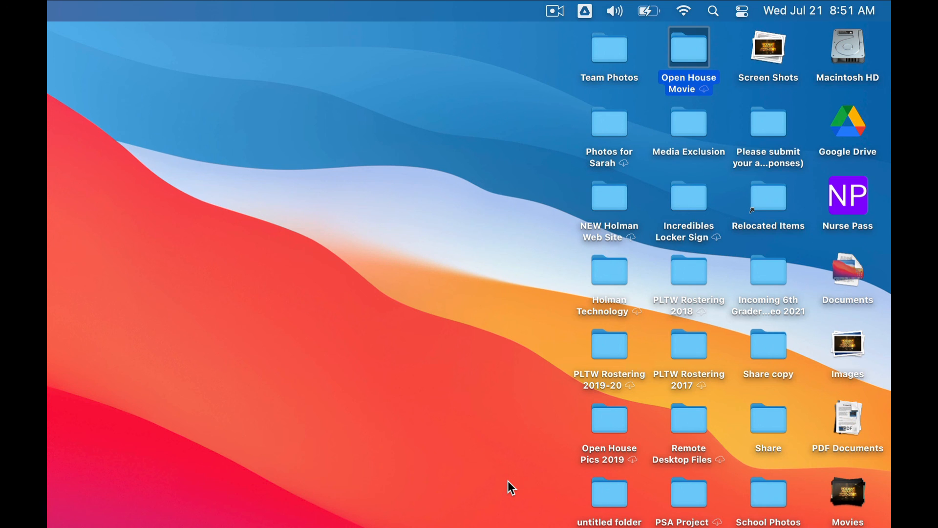
pyautogui.moveTo(497, 479)
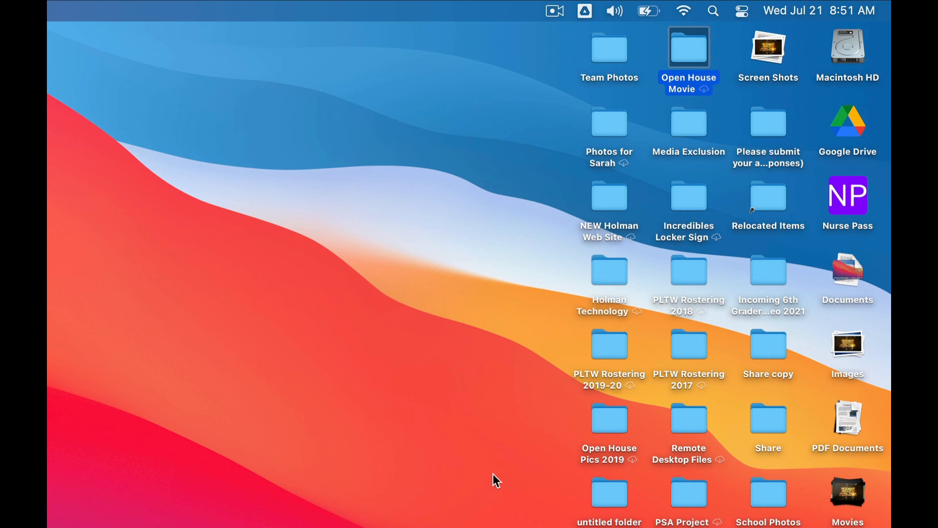